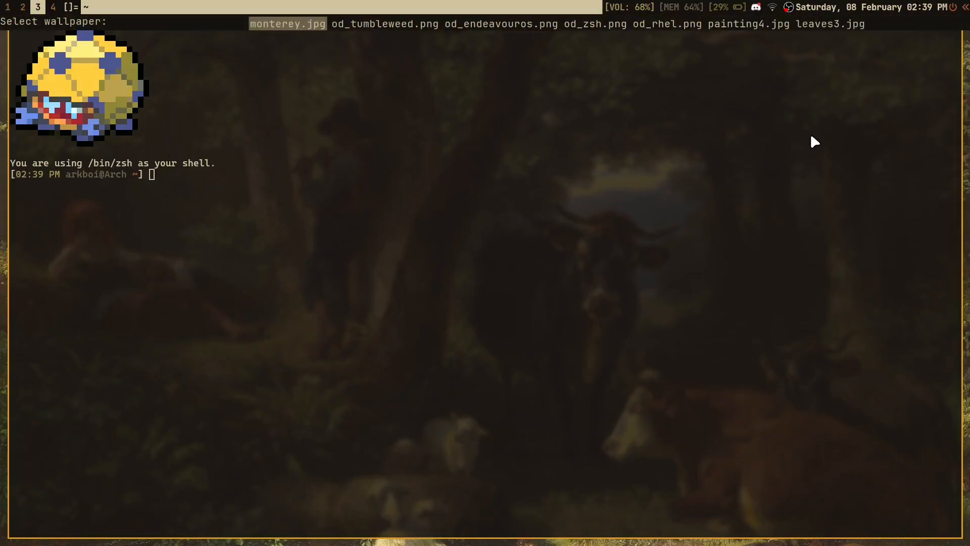
# - Apply monterey.jpg as the wallpaper from the Rofi picker
pyautogui.click(287, 23)
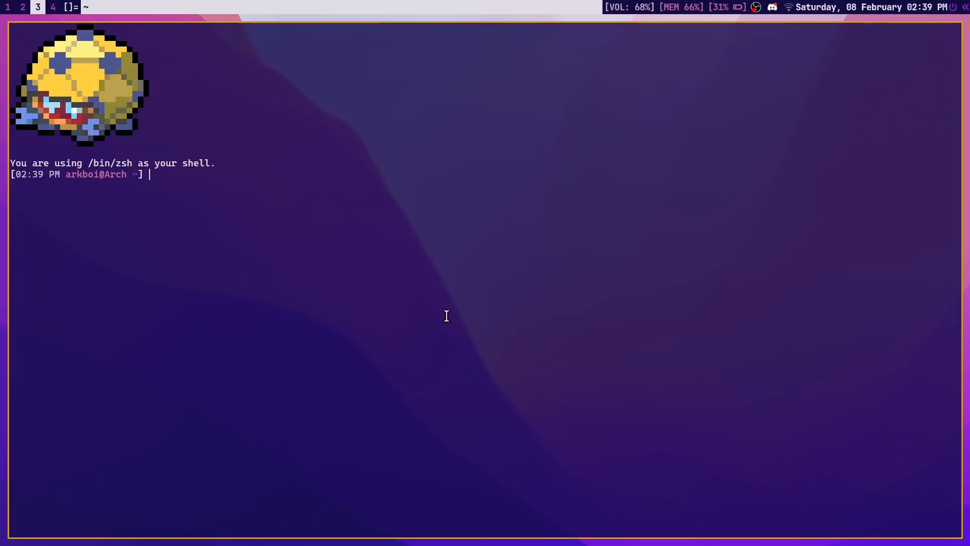
# - Open .config/hypr/scripts/select-wall.sh in Vim from the zsh prompt
pyautogui.write('vim')
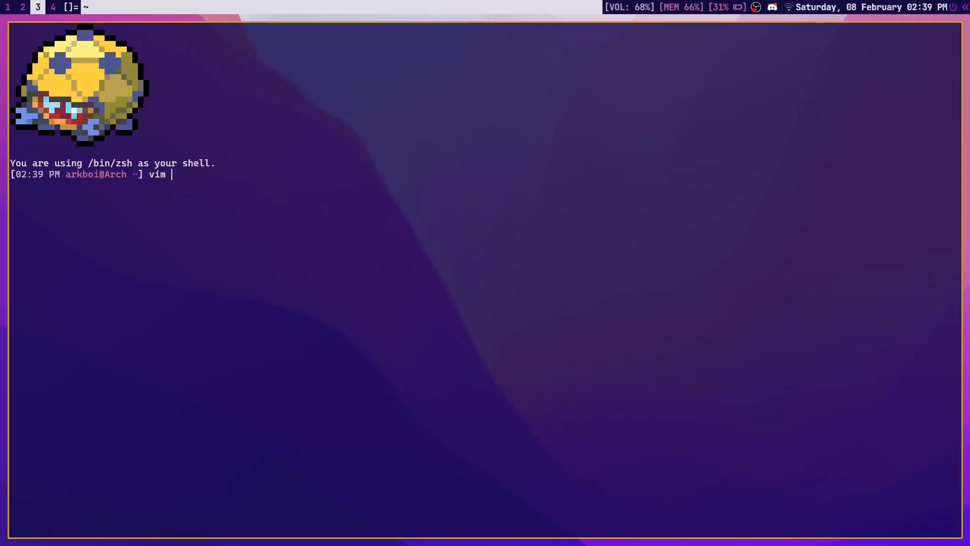
pyautogui.write('.co')
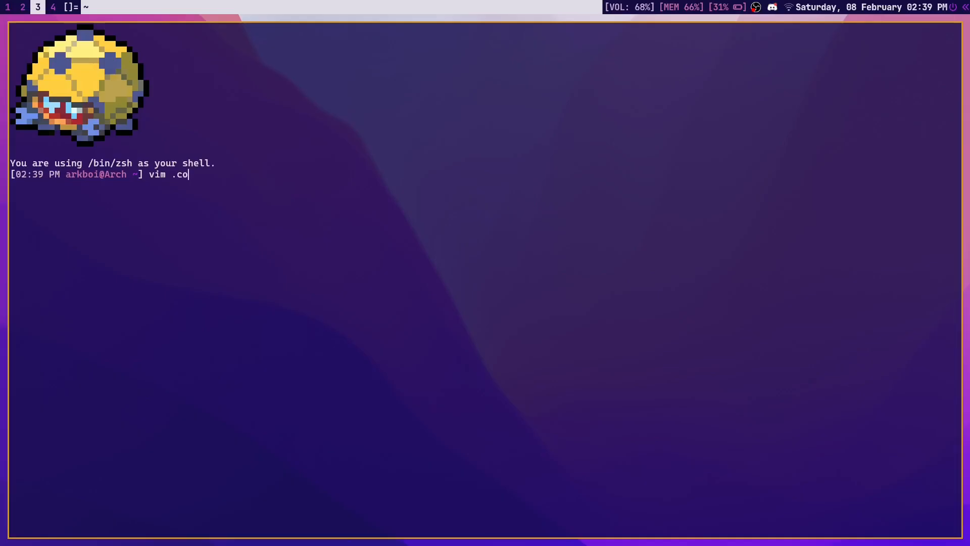
pyautogui.write('nfig/hypr/script')
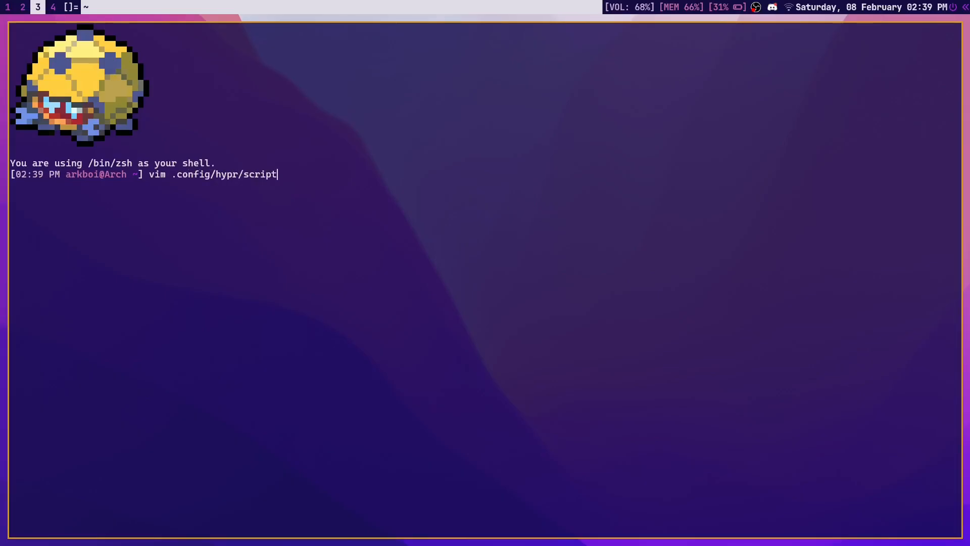
pyautogui.write('s/sele')
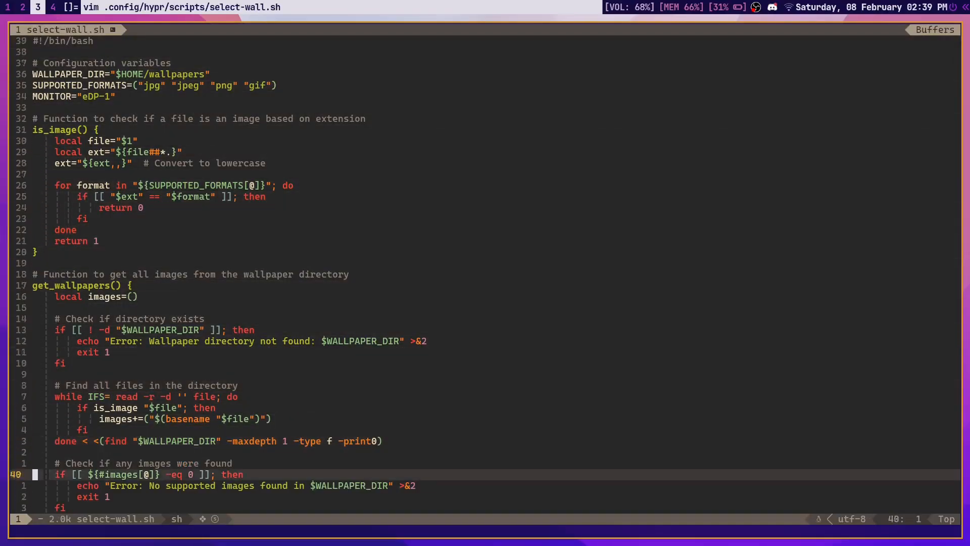
# - Read through select-wall.sh and quit Vim back to the prompt
pyautogui.scroll(-3)
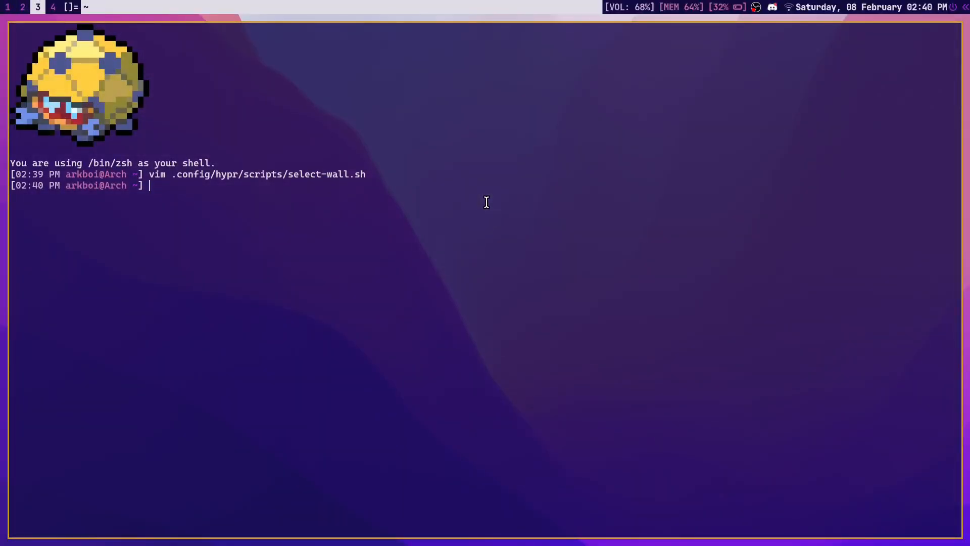
# - Move into ~/.cache/wal and create colors-waybar.css with touch
pyautogui.write('cd .cache/wal')
pyautogui.write('ls')
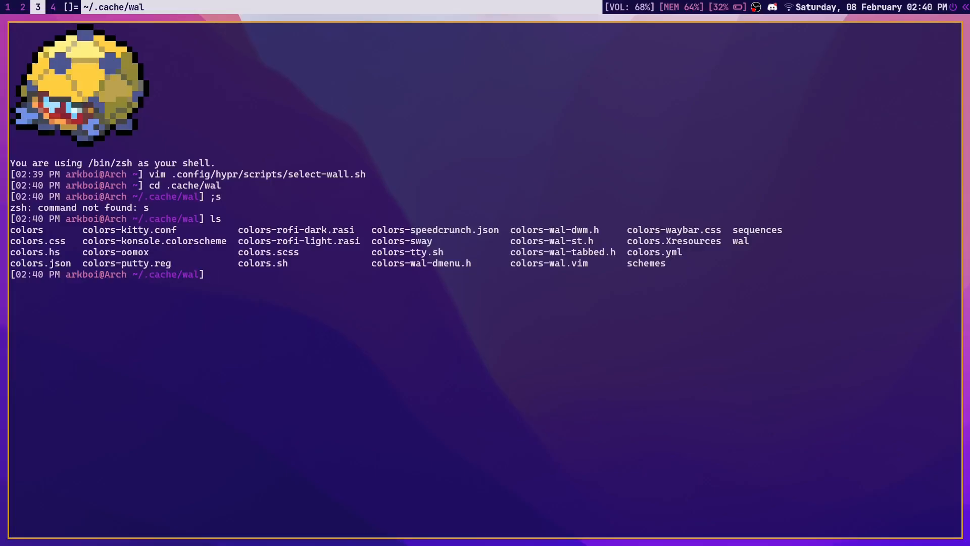
pyautogui.write('touch')
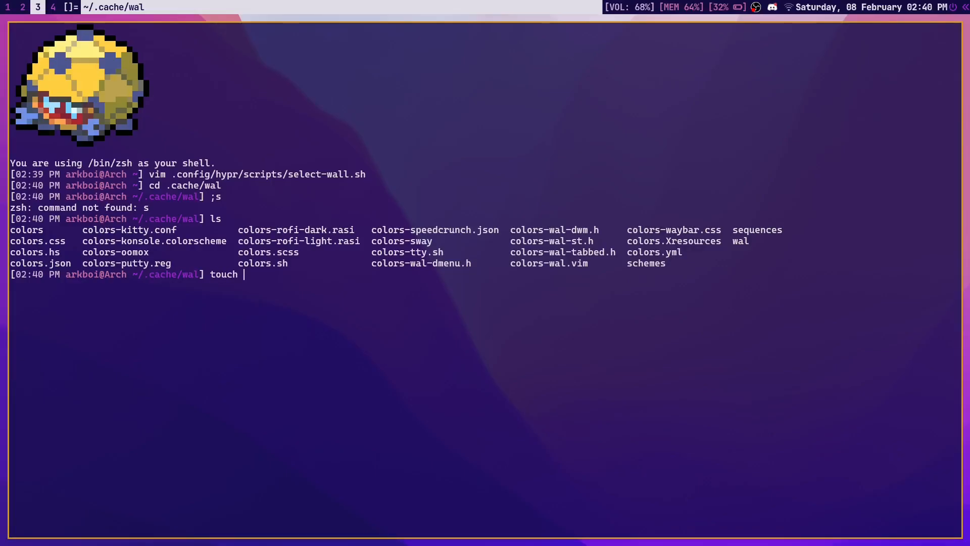
pyautogui.write('colors-way')
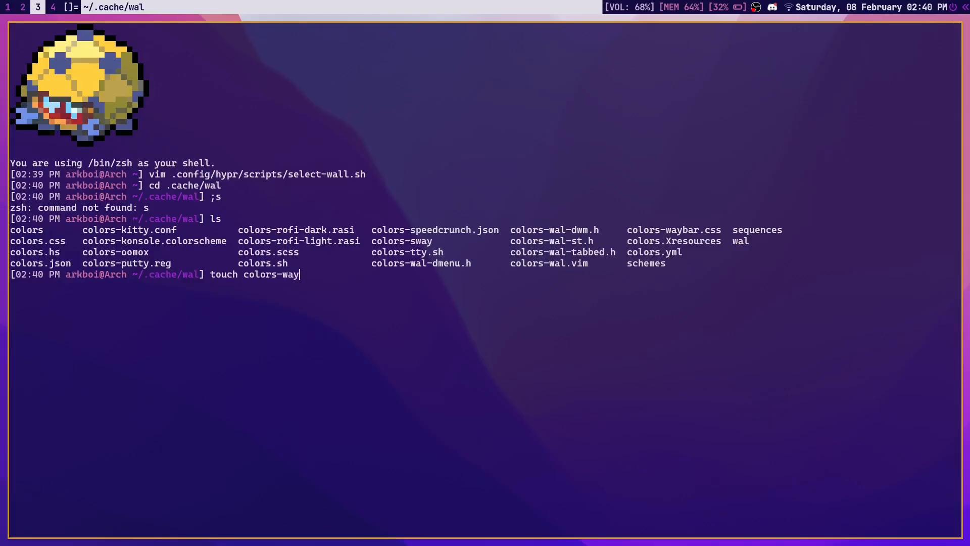
pyautogui.write('bar')
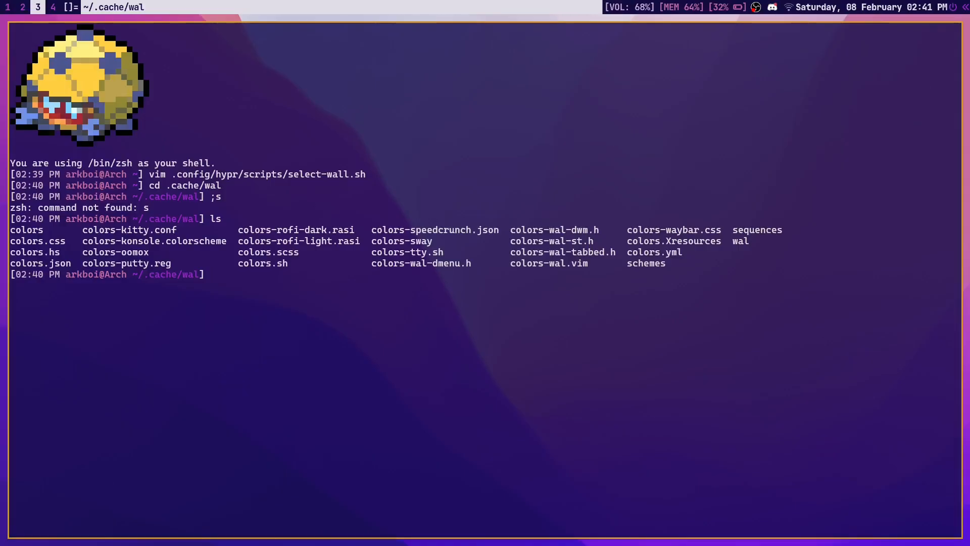
# - View pywal's colors-waybar.css in Vim and return to the prompt
pyautogui.write('vi')
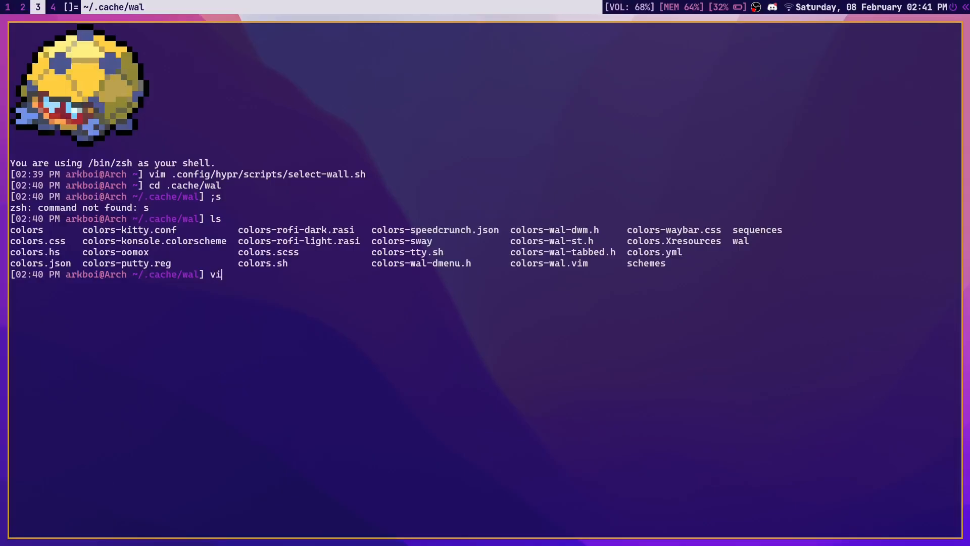
pyautogui.write('m')
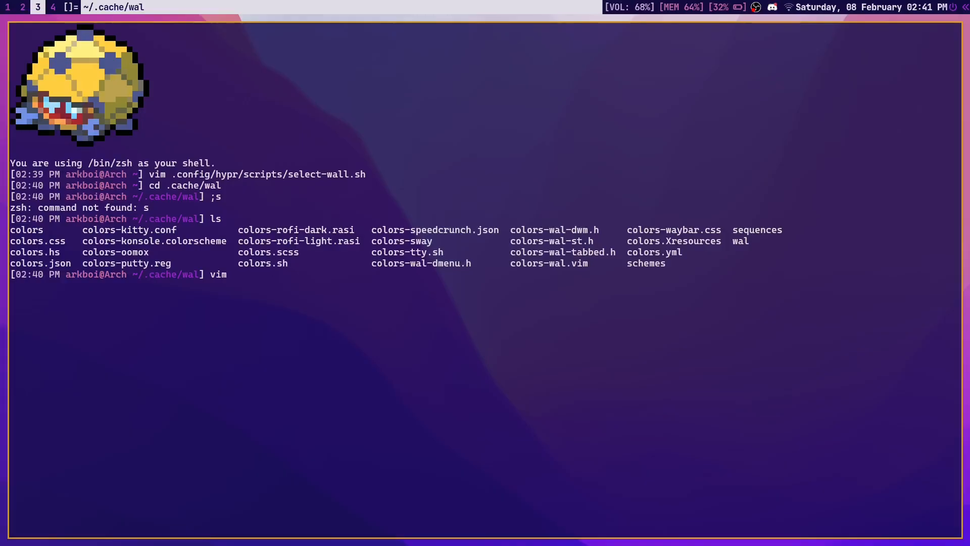
pyautogui.write('colors-waybar.css')
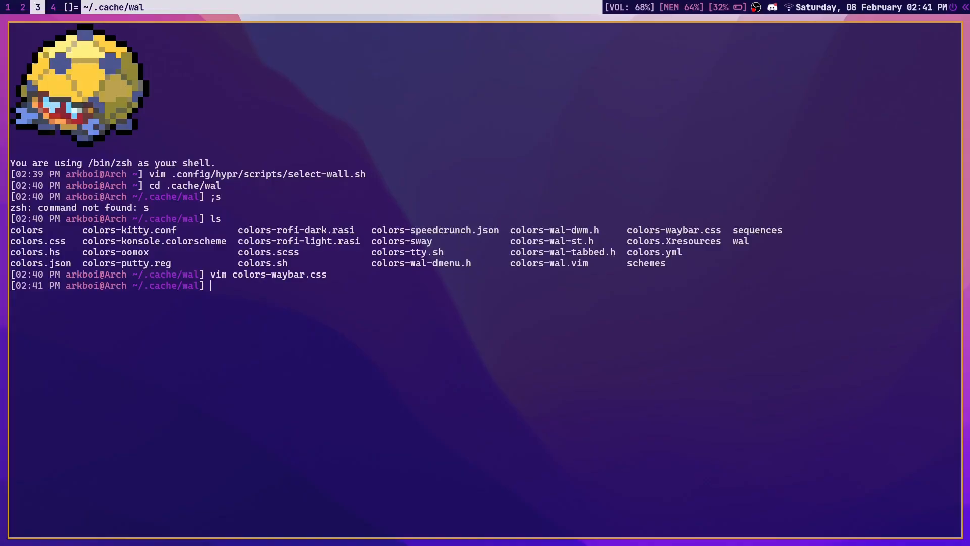
pyautogui.write(':e .config/waybar/style.css')
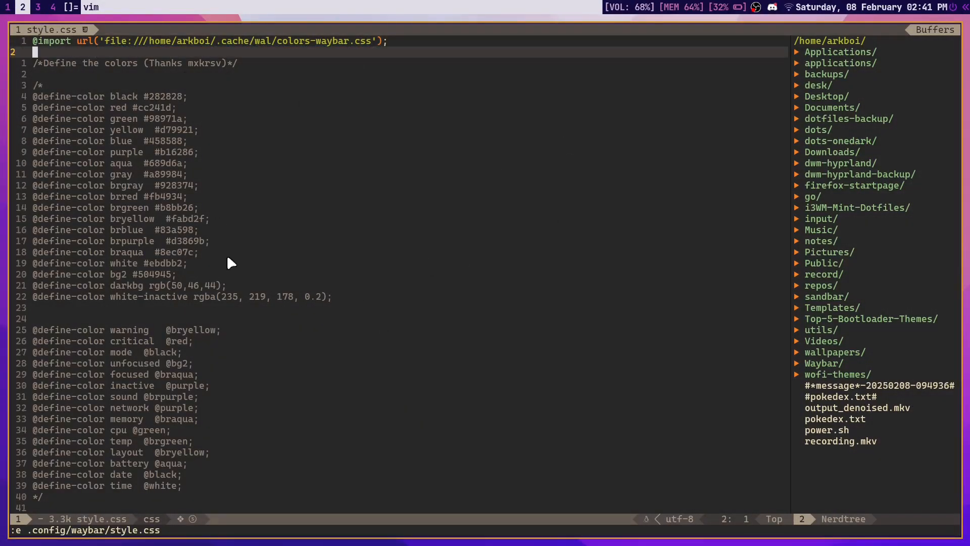
pyautogui.moveTo(328, 172)
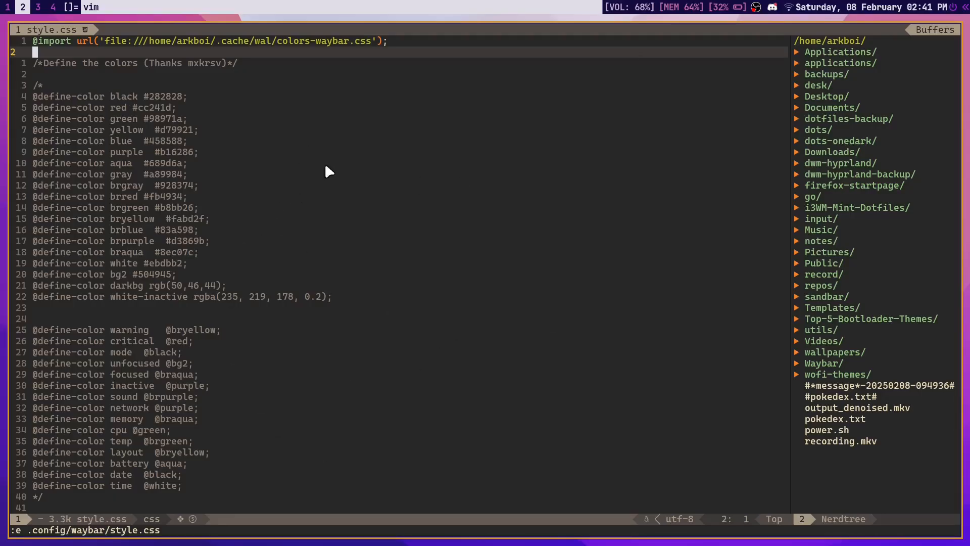
pyautogui.moveTo(327, 203)
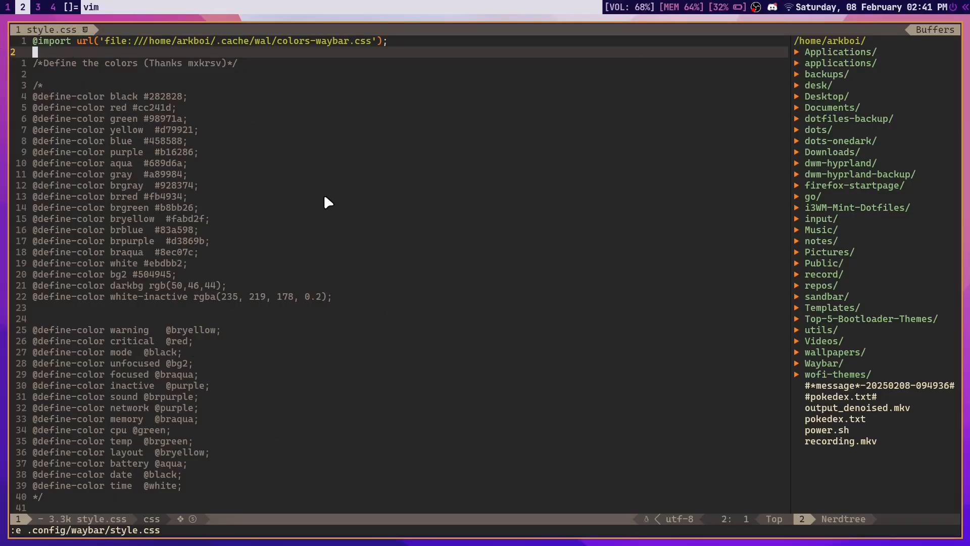
pyautogui.scroll(-3)
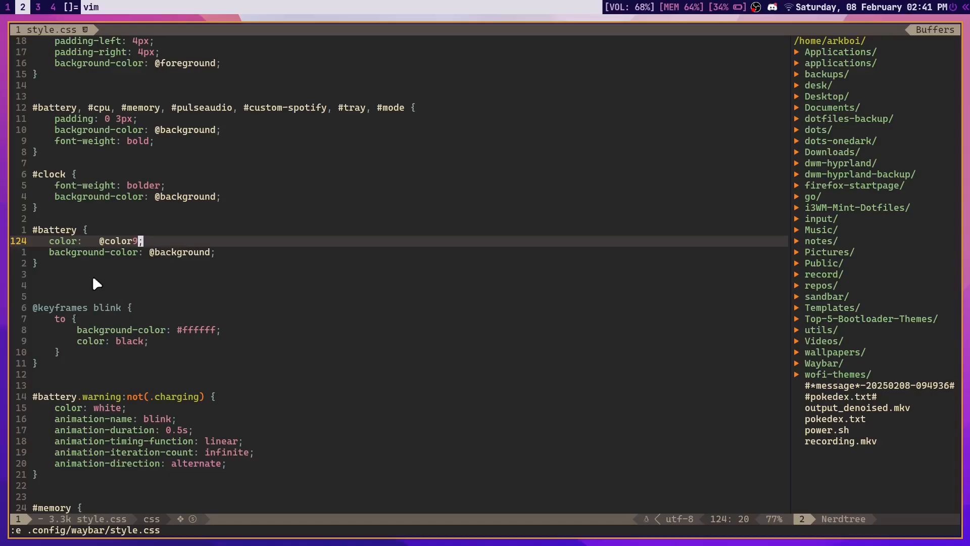
pyautogui.scroll(-3)
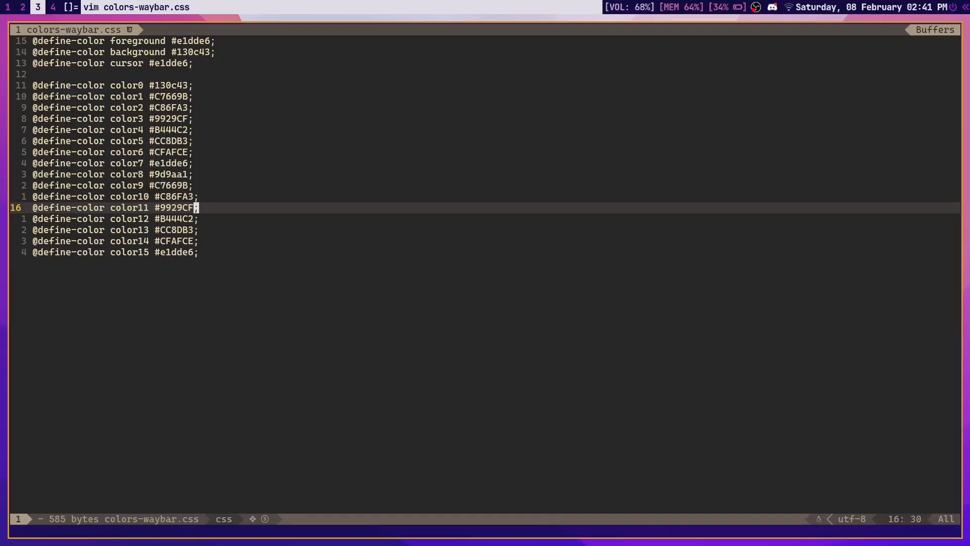
pyautogui.moveTo(279, 218)
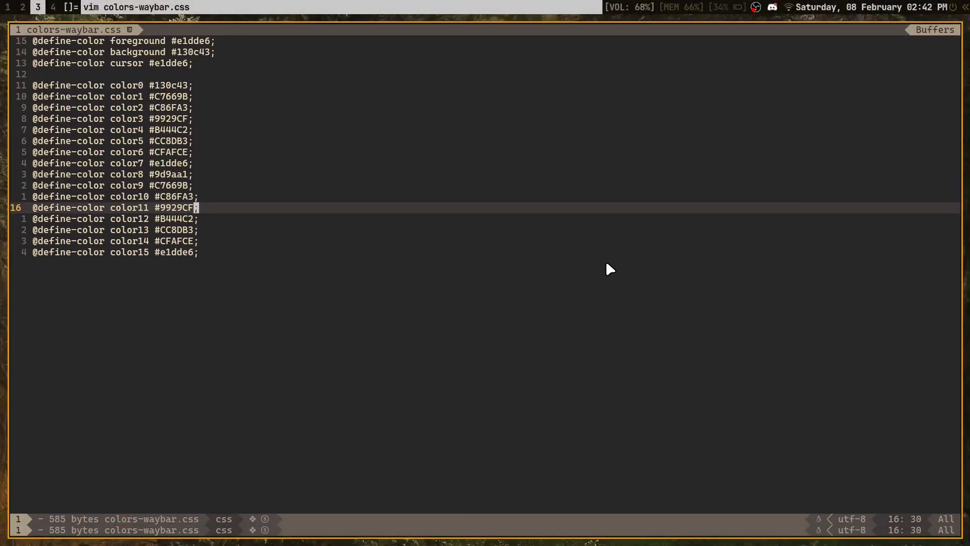
# - Filter the Rofi wallpaper picker to painting4.jpg
pyautogui.write('p')
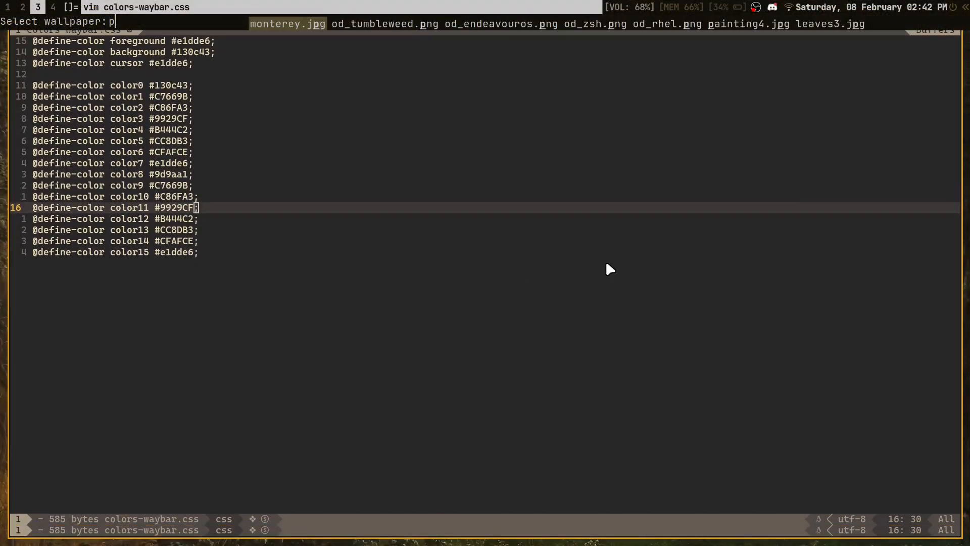
pyautogui.write('ainting4')
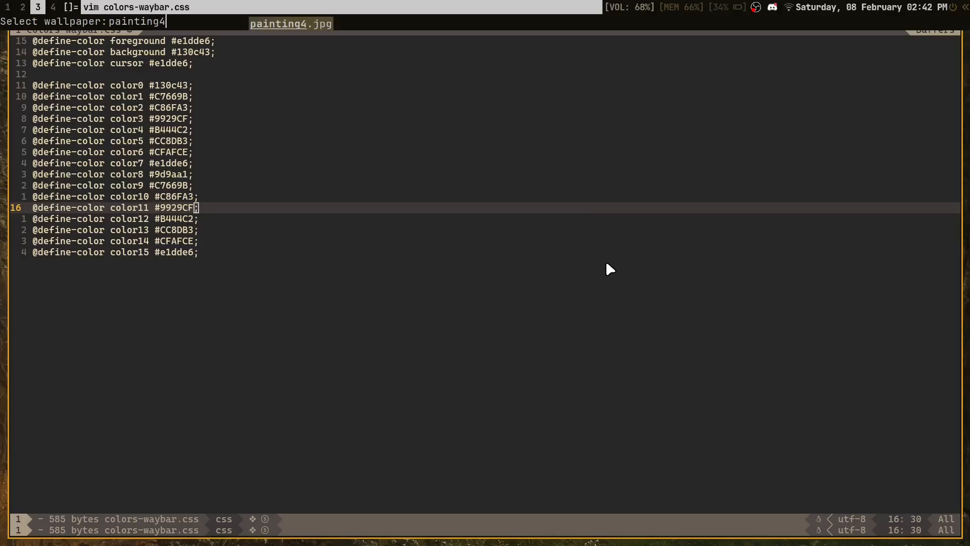